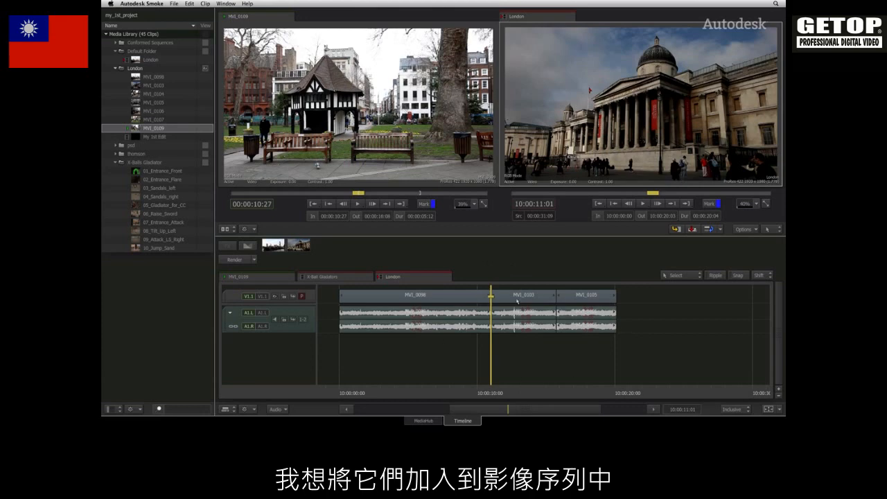
mouse_move(496, 264)
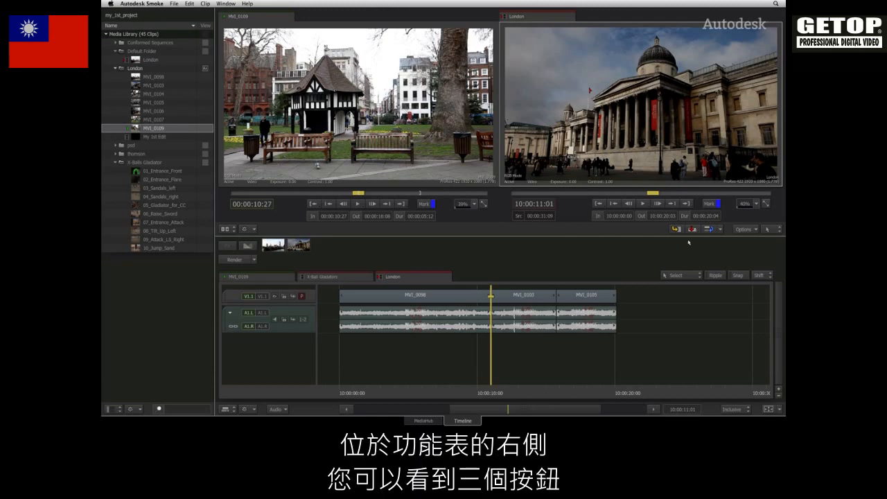
mouse_move(645, 233)
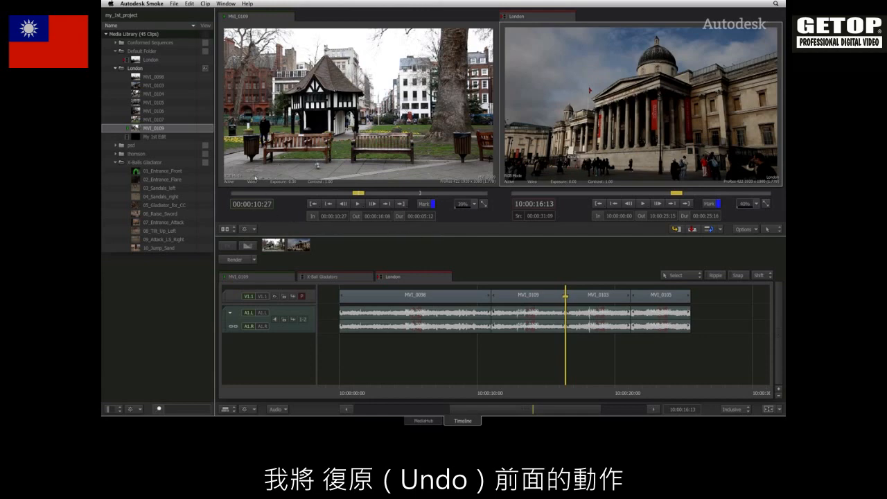
Step: Undo the insert of MVI_0109 from the Edit menu
left_click(190, 3)
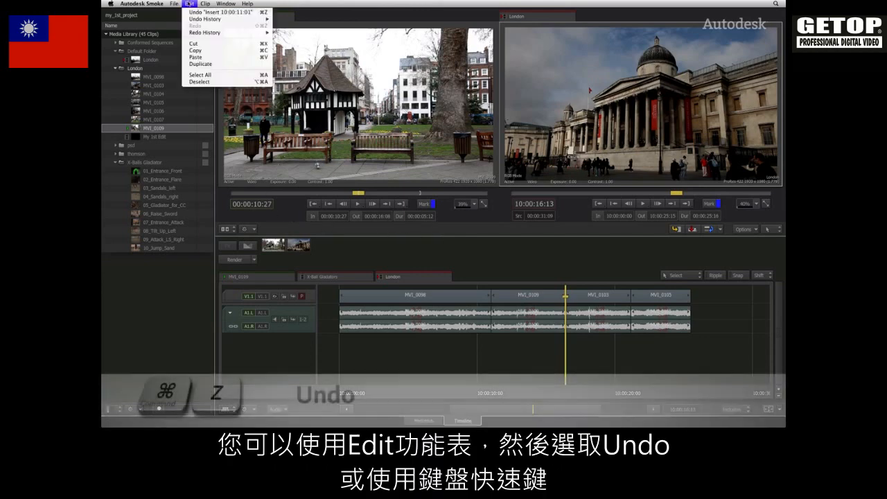
left_click(195, 12)
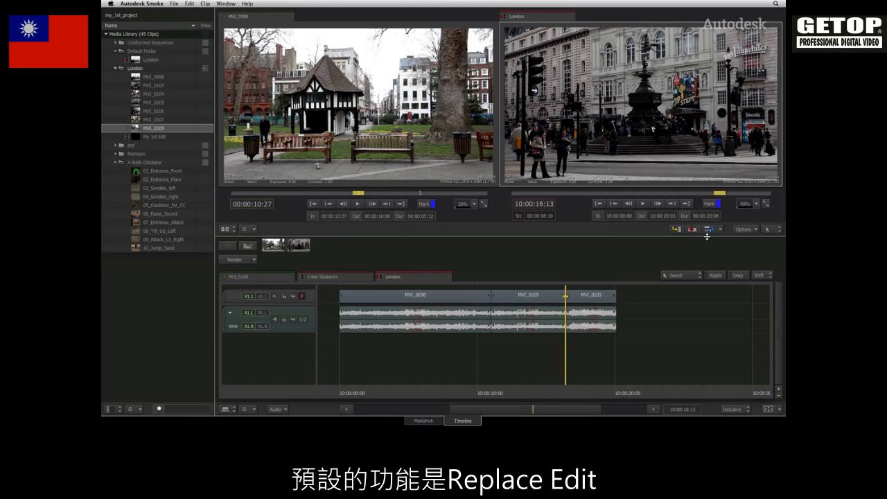
Step: Review the edit types list (Append, Ripple Replace, Fit To Fill), then dismiss it
left_click(721, 229)
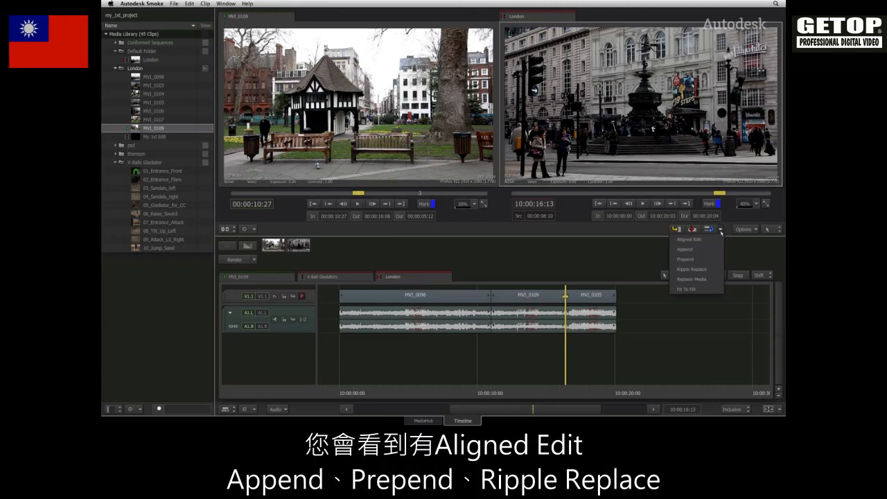
mouse_move(697, 249)
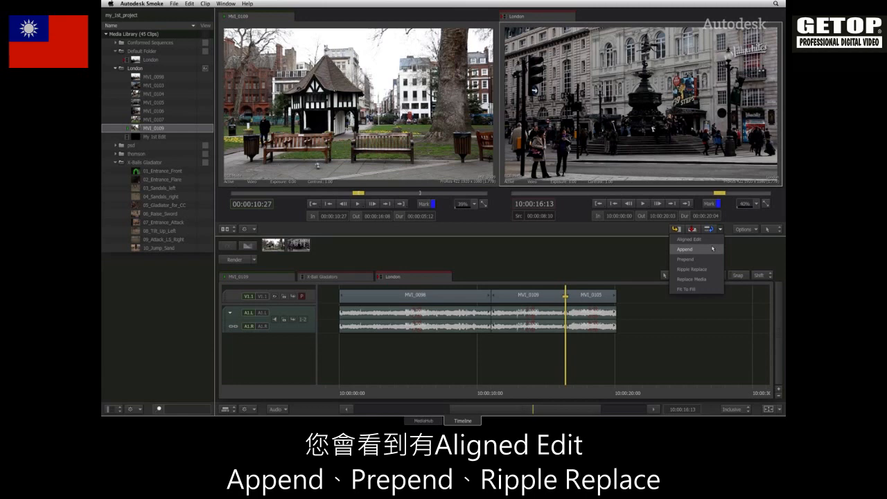
mouse_move(707, 269)
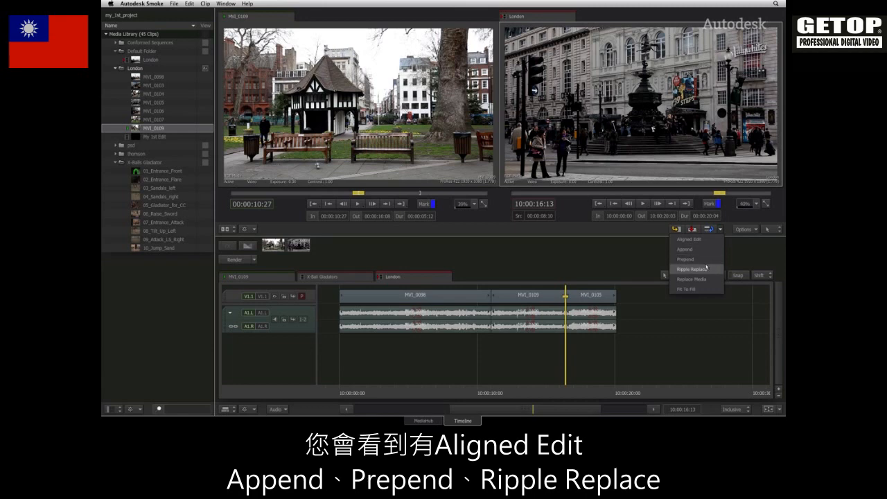
mouse_move(696, 289)
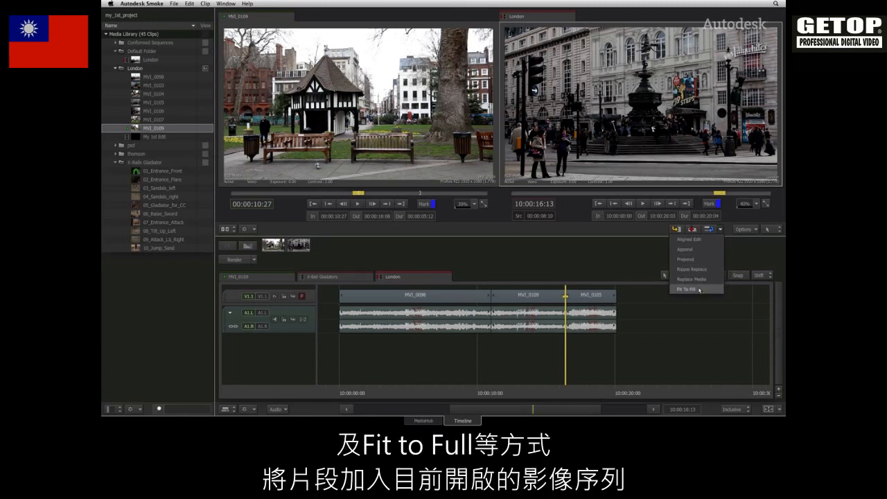
left_click(688, 289)
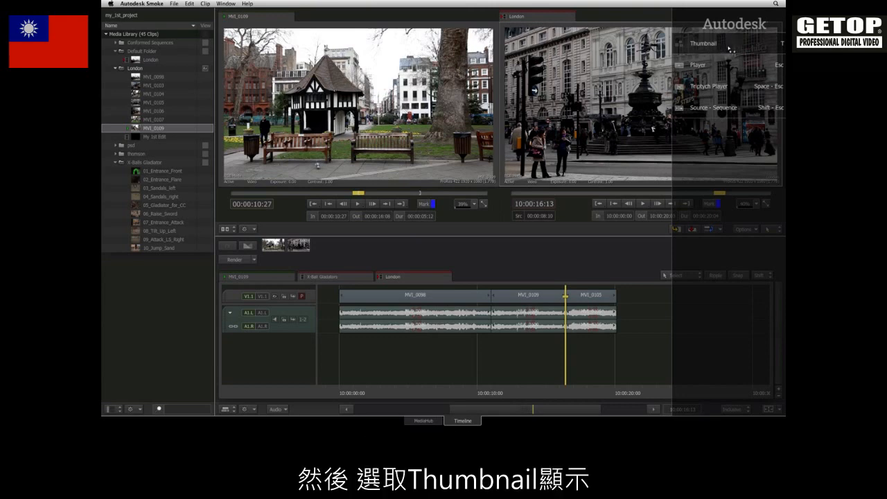
Step: Switch to Thumbnail layout and show the X-Ball Gladiator folder's clips
left_click(703, 43)
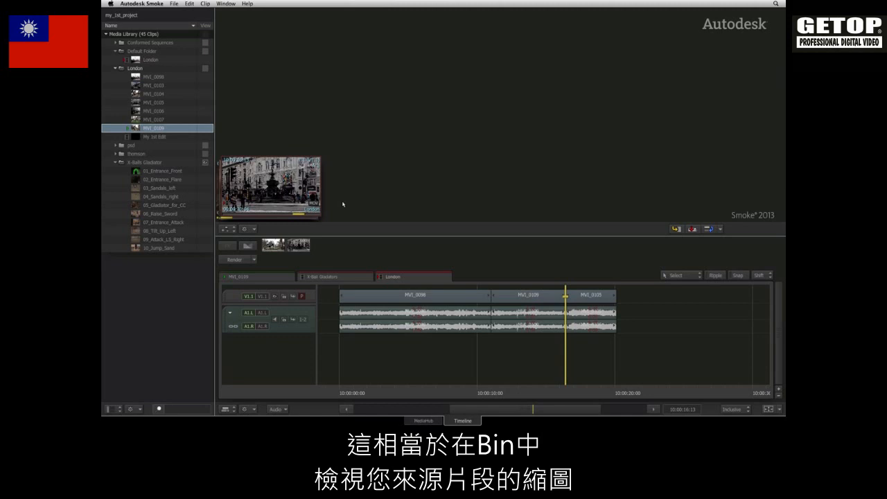
mouse_move(340, 207)
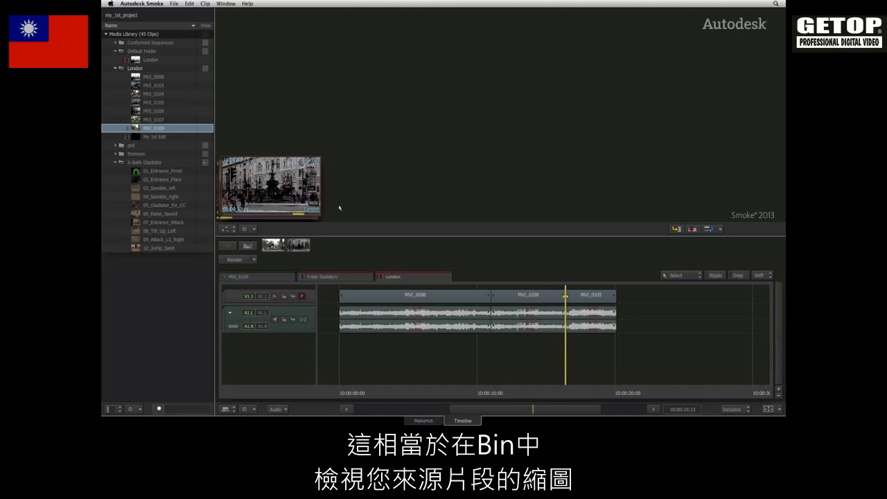
left_click(244, 229)
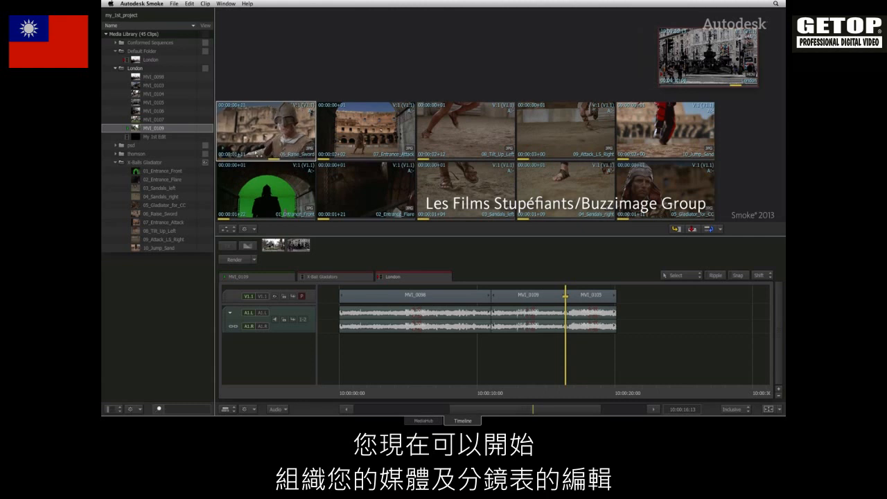
left_click(162, 213)
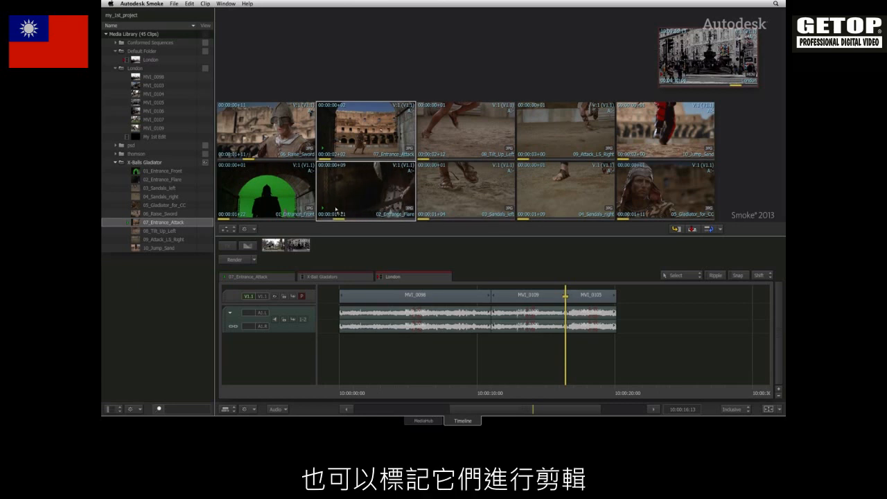
left_click(163, 179)
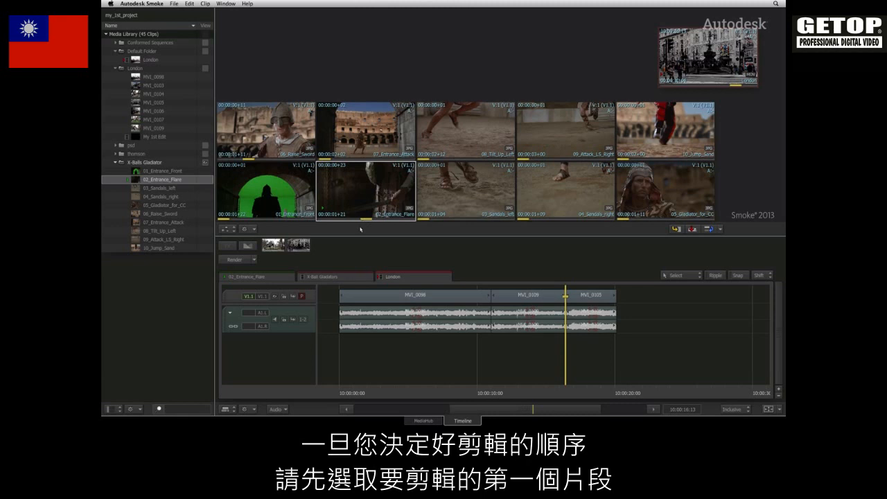
Step: Open the empty X-Ball Gladiators sequence and start selecting gladiator clips 01 to 10
left_click(322, 277)
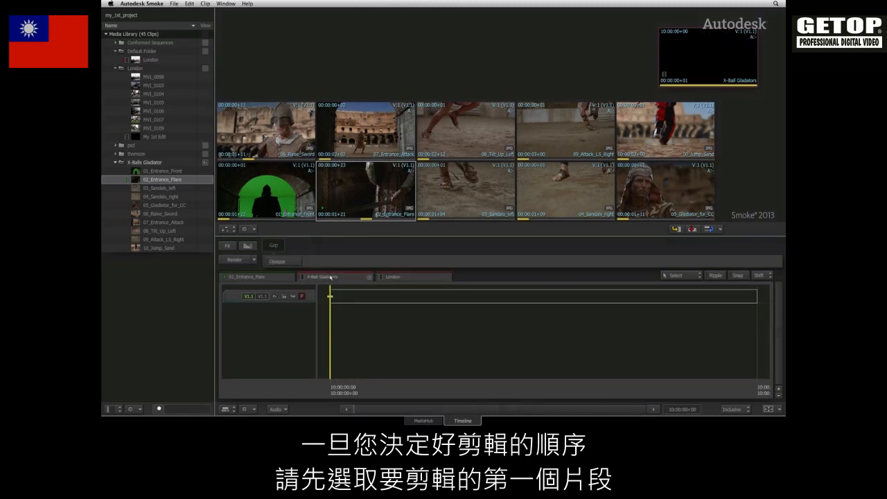
mouse_move(273, 207)
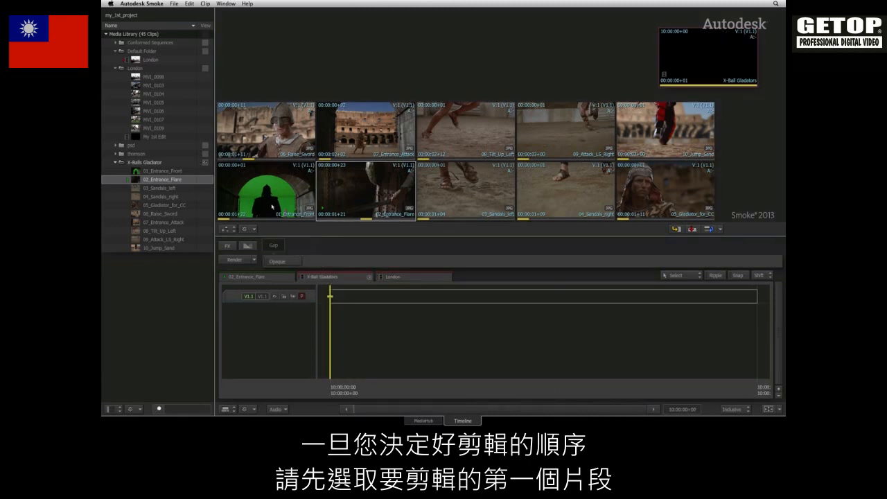
left_click(162, 171)
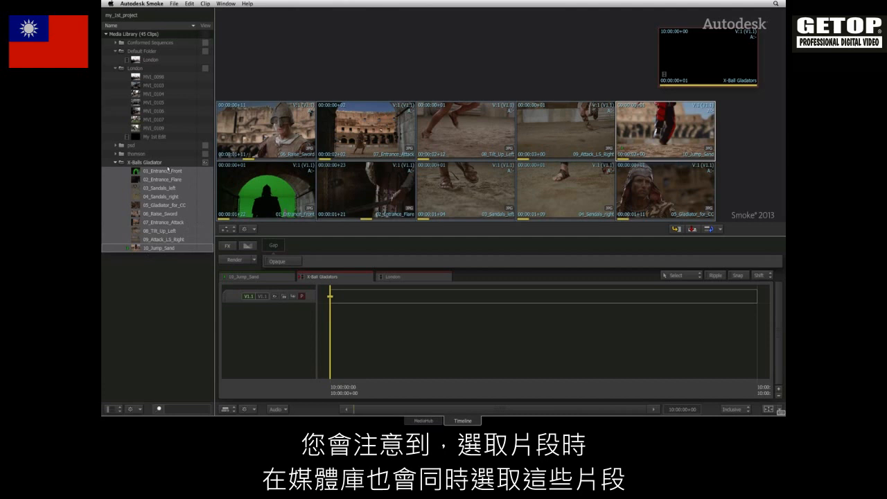
mouse_move(182, 266)
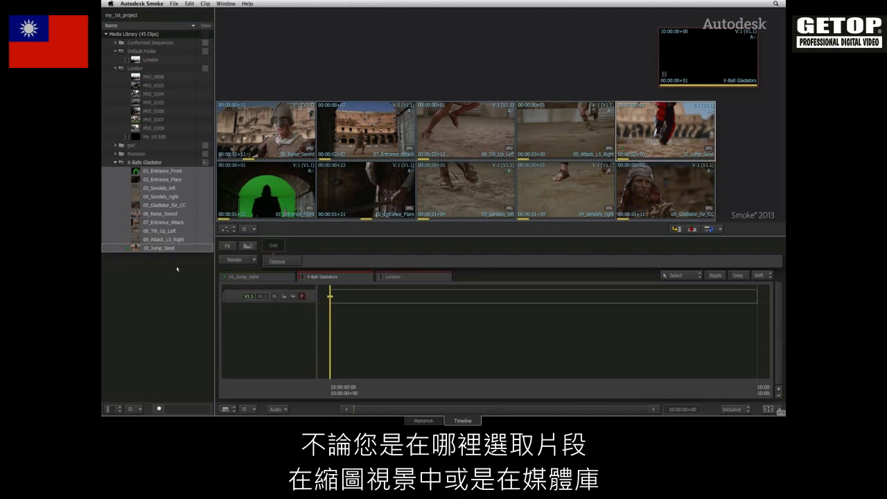
mouse_move(185, 265)
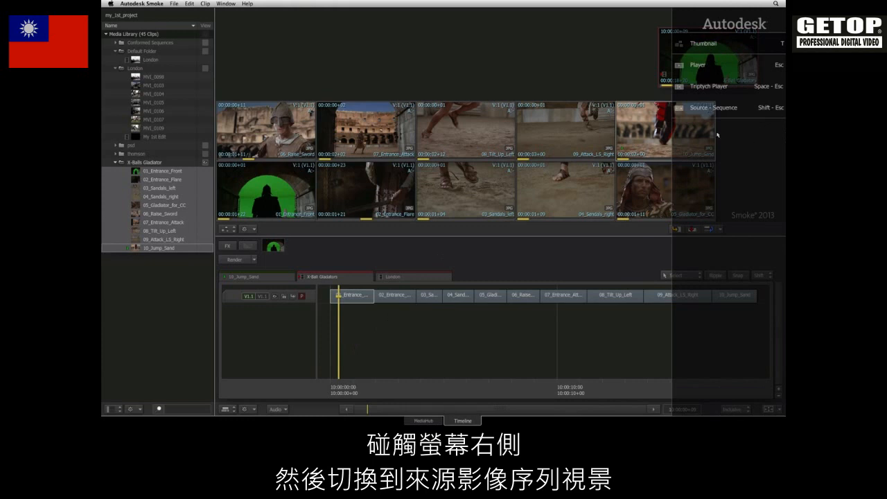
Step: Switch to the Source - Sequence layout and undo the last edits twice
left_click(713, 107)
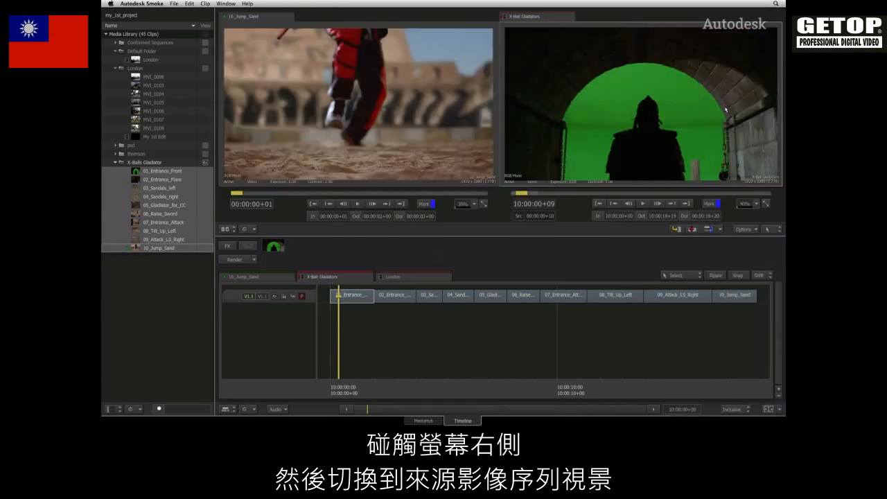
mouse_move(478, 256)
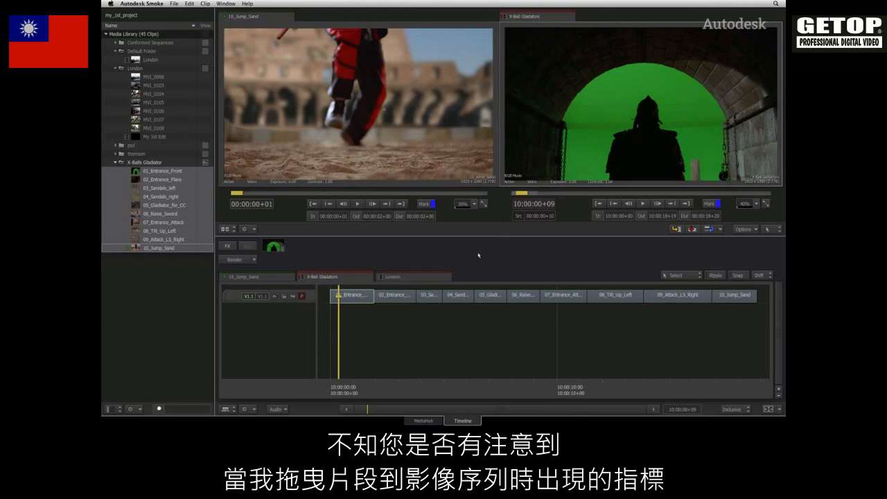
key("cmd+z")
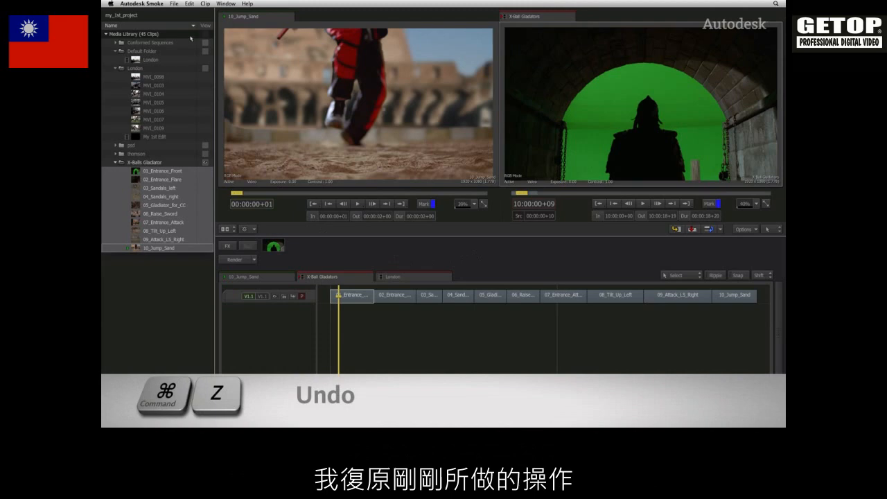
key("cmd+z")
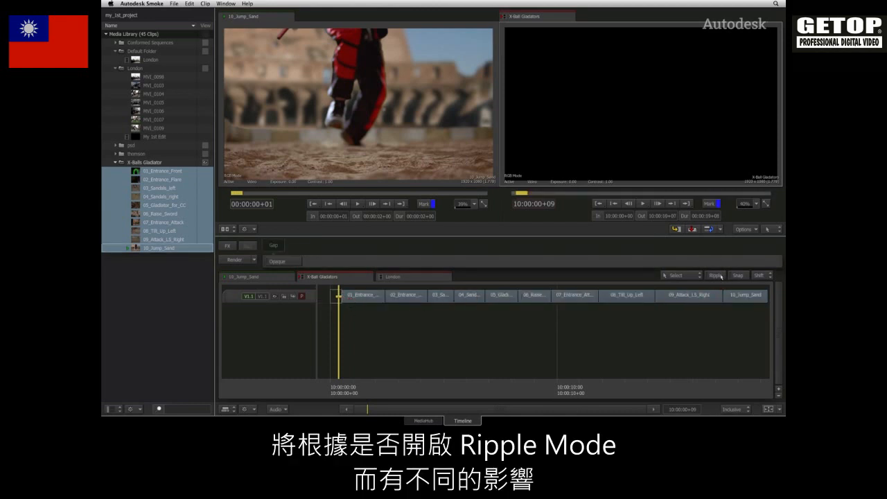
Step: Turn on ripple mode for the X-Ball Gladiators timeline
left_click(716, 275)
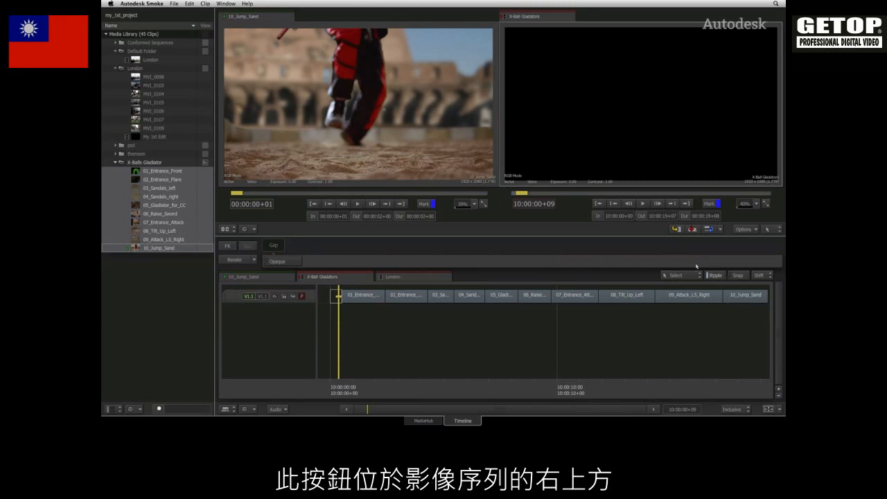
mouse_move(716, 290)
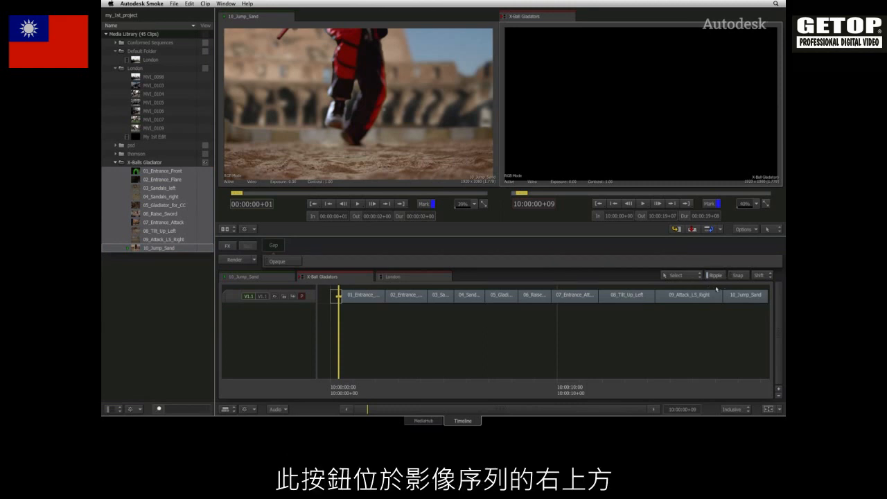